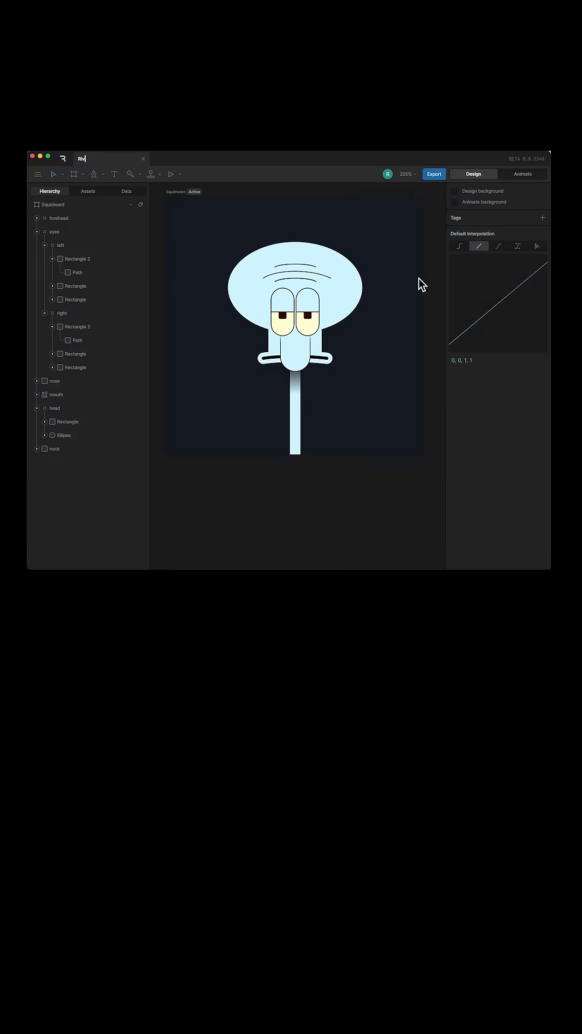
Toggle Rive from Design into Animate mode with Tab.
{"action": "key", "text": "Tab"}
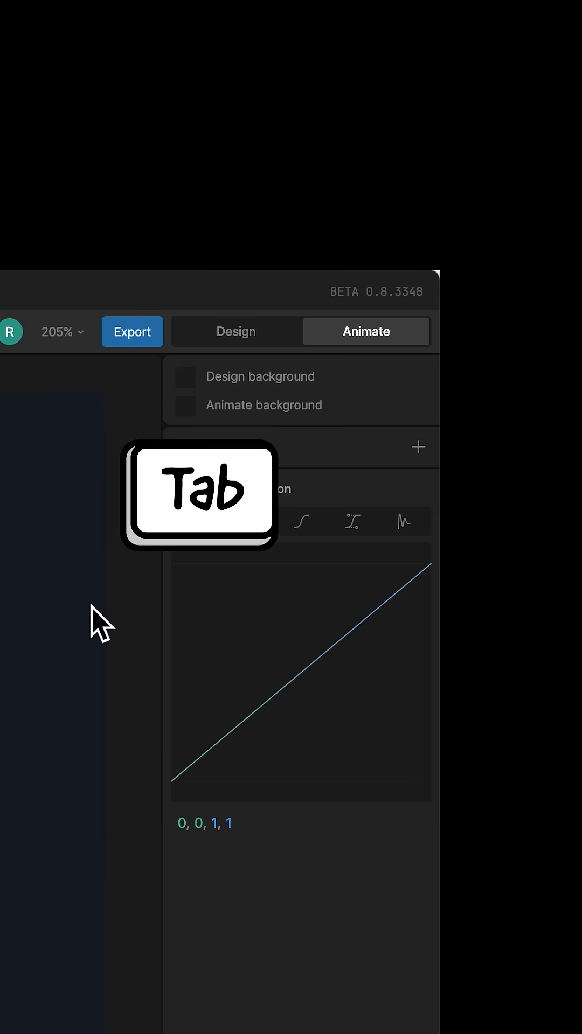
{"action": "key", "text": "Tab"}
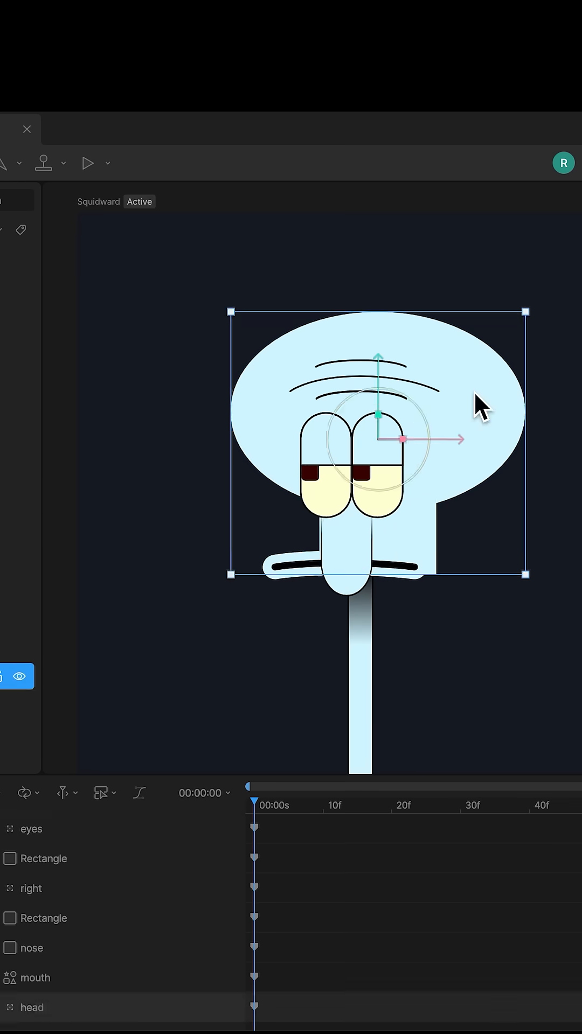
Add a new timeline in the Animations panel and select the left eye to key.
{"action": "left_click", "coordinate": [194, 718]}
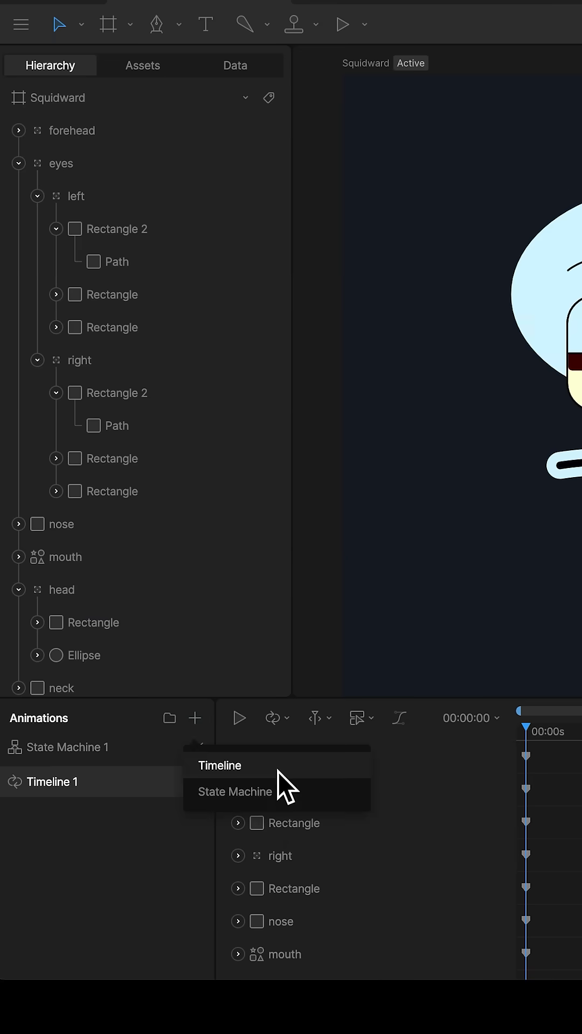
{"action": "left_click", "coordinate": [220, 765]}
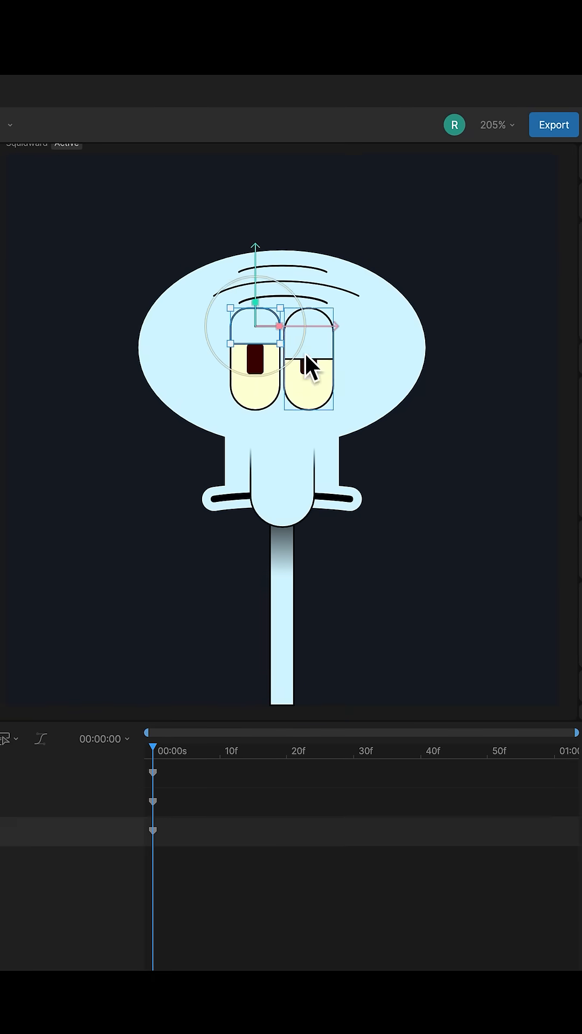
{"action": "left_click", "coordinate": [480, 444]}
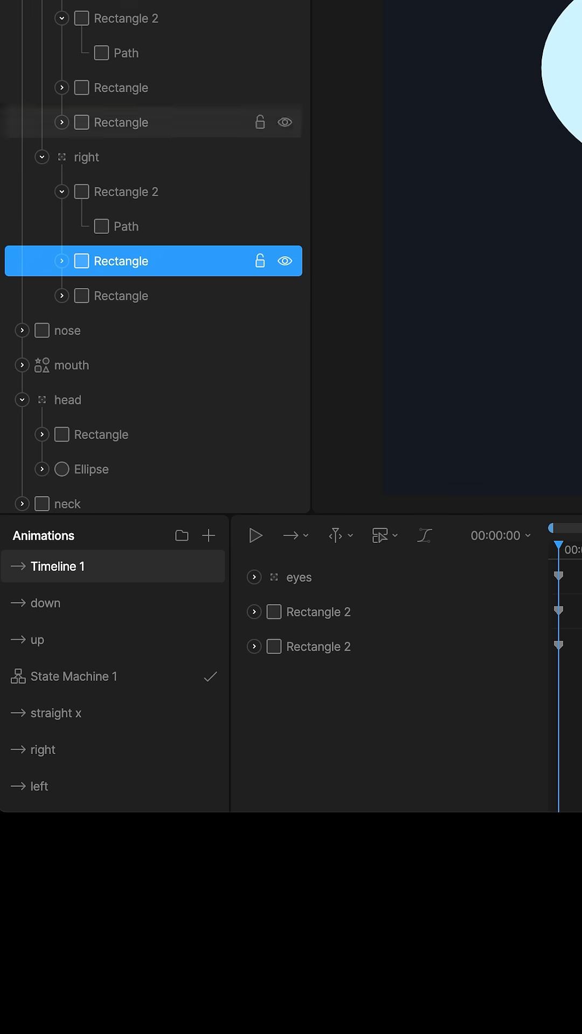
Rename the new timeline to 'stright y' and open State Machine 1.
{"action": "double_click", "coordinate": [57, 566]}
{"action": "type", "text": "stright y"}
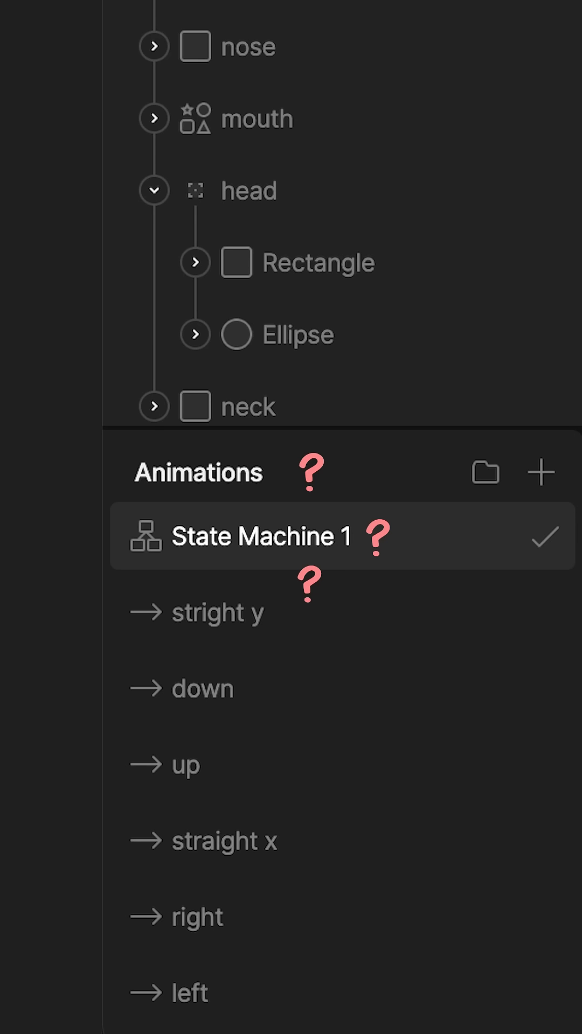
{"action": "left_click", "coordinate": [261, 537]}
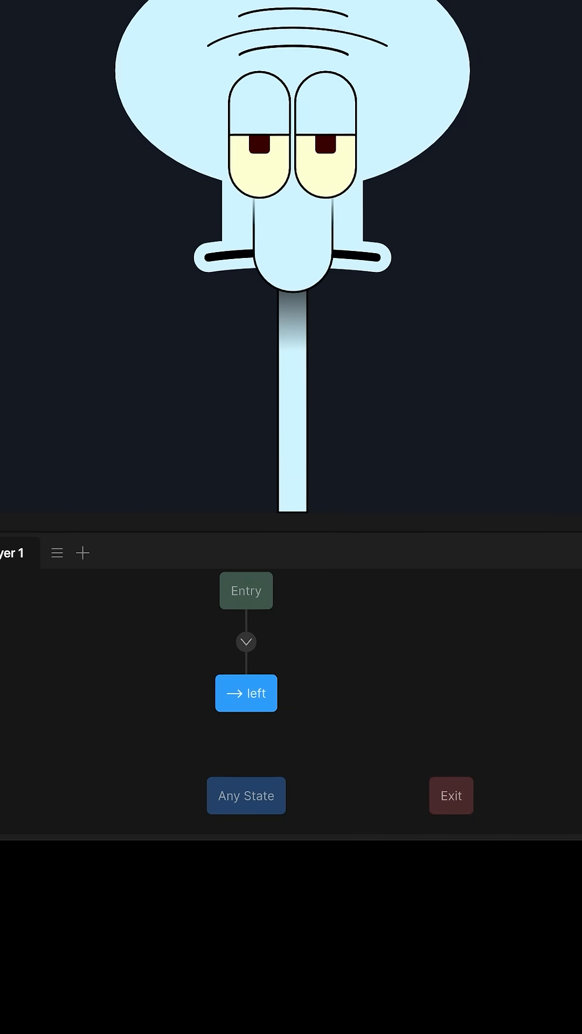
Turn the state into a 1D blend of straight x, left and right, and add Number input X.
{"action": "left_click", "coordinate": [311, 505]}
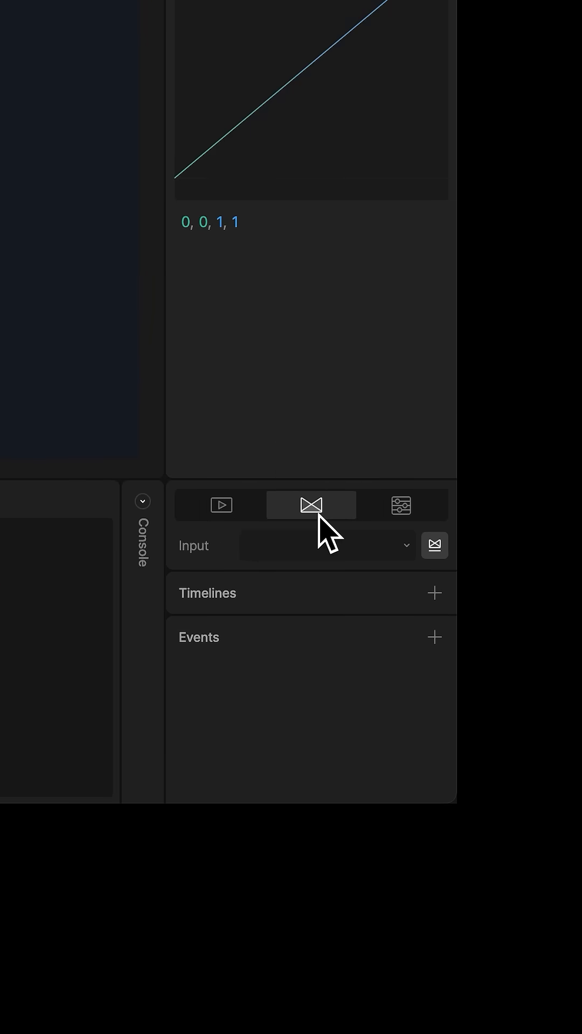
{"action": "left_click", "coordinate": [435, 593]}
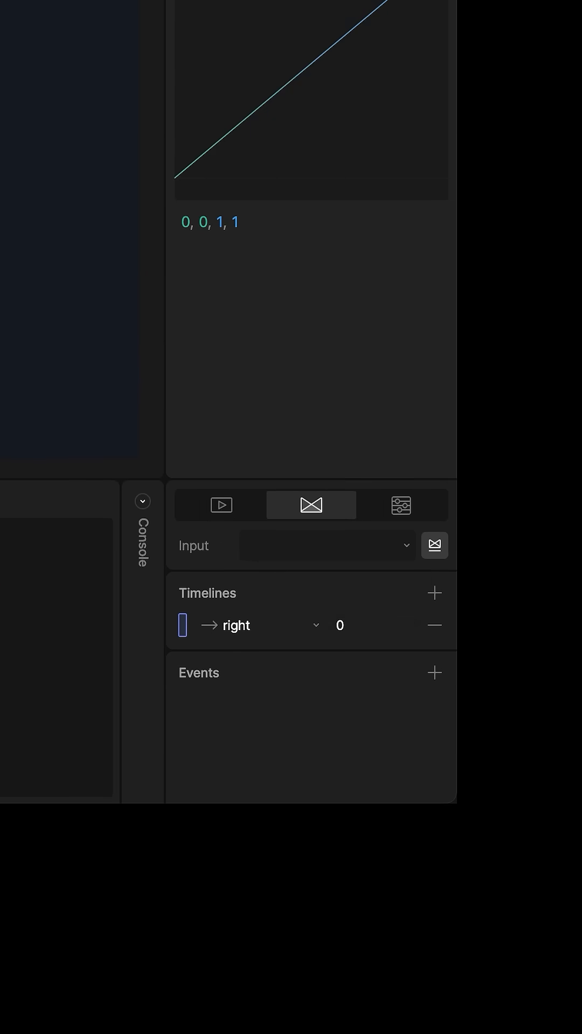
{"action": "left_click", "coordinate": [434, 592]}
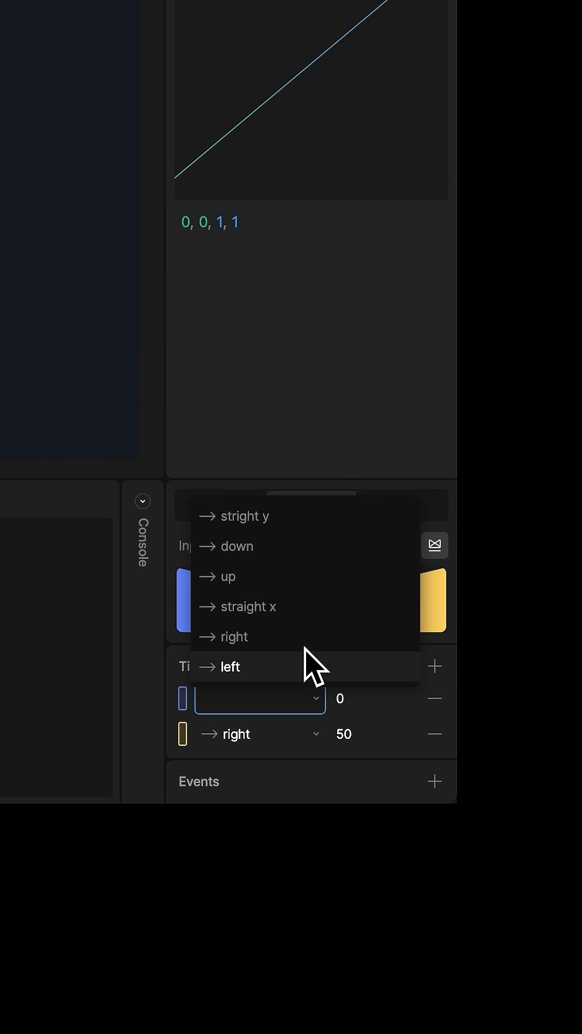
{"action": "left_click", "coordinate": [227, 667]}
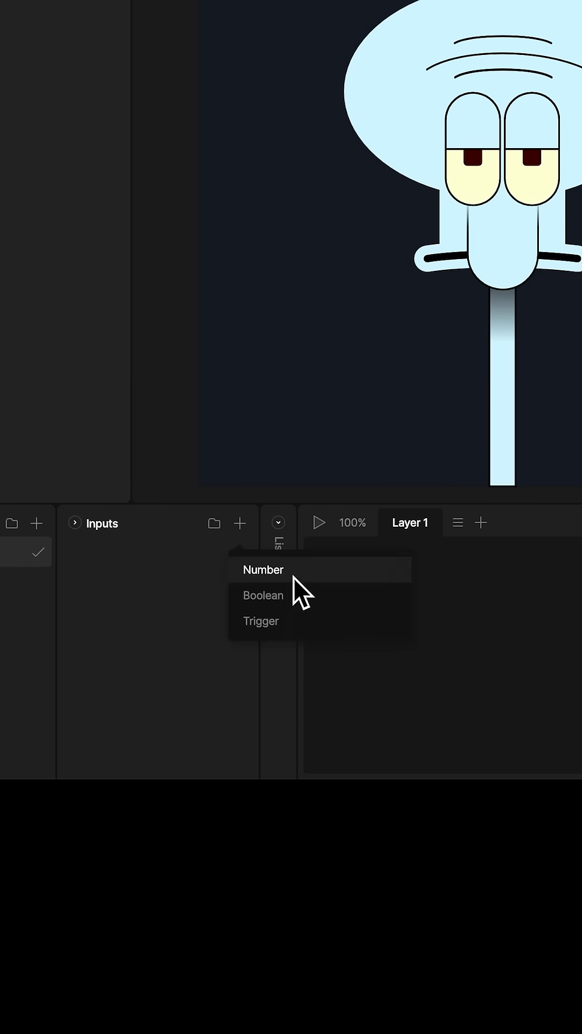
{"action": "left_click", "coordinate": [263, 570]}
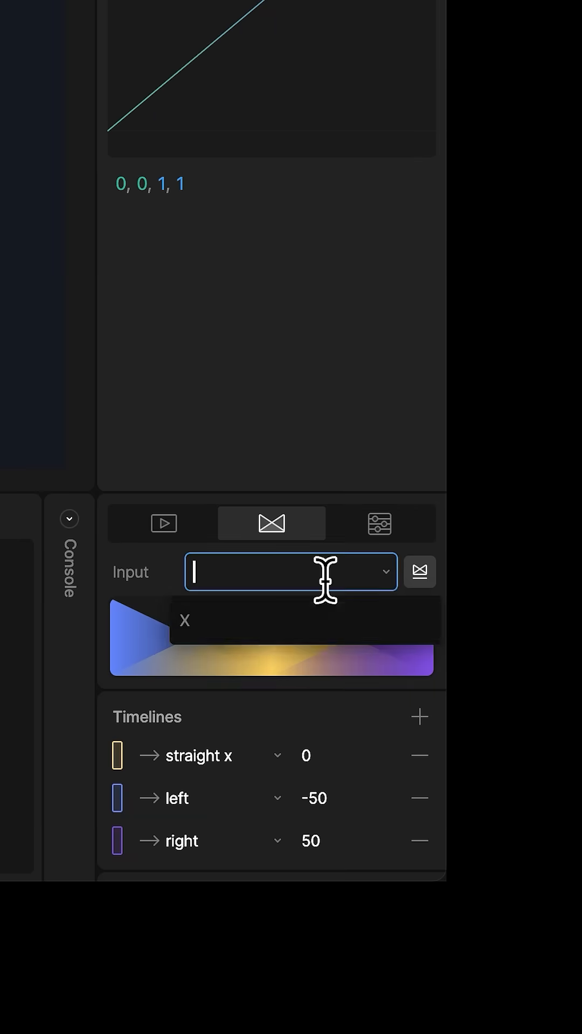